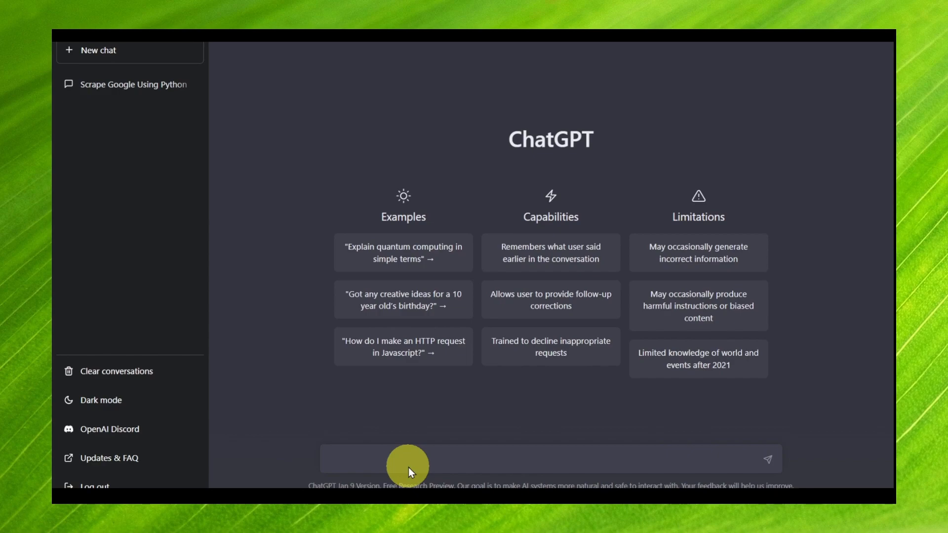
# Begin the chat message with 'I want to create a'.
pyautogui.click(398, 459)
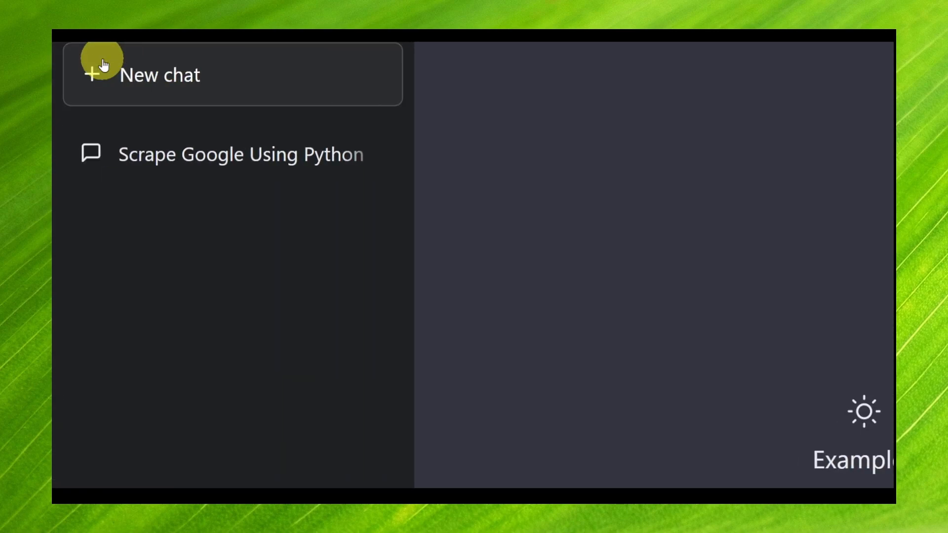
pyautogui.scroll(-3)
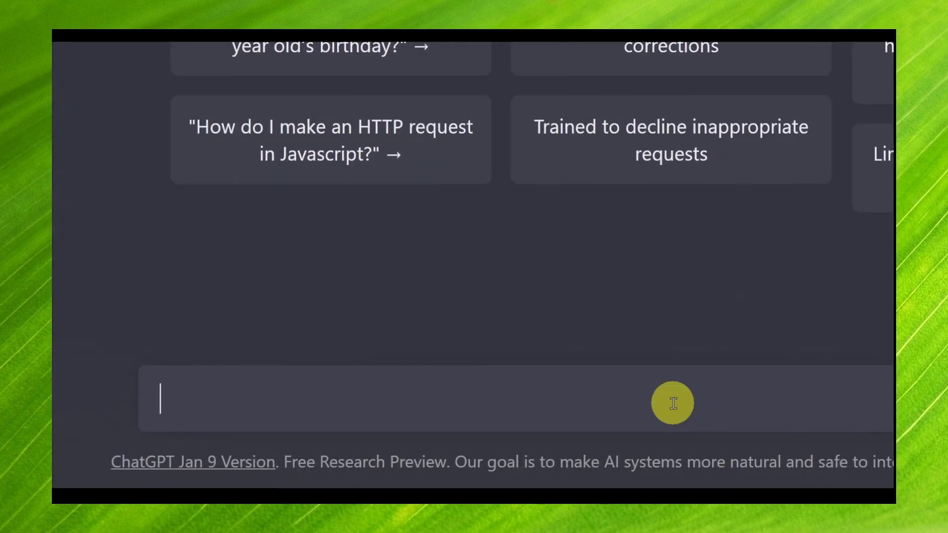
pyautogui.write('i')
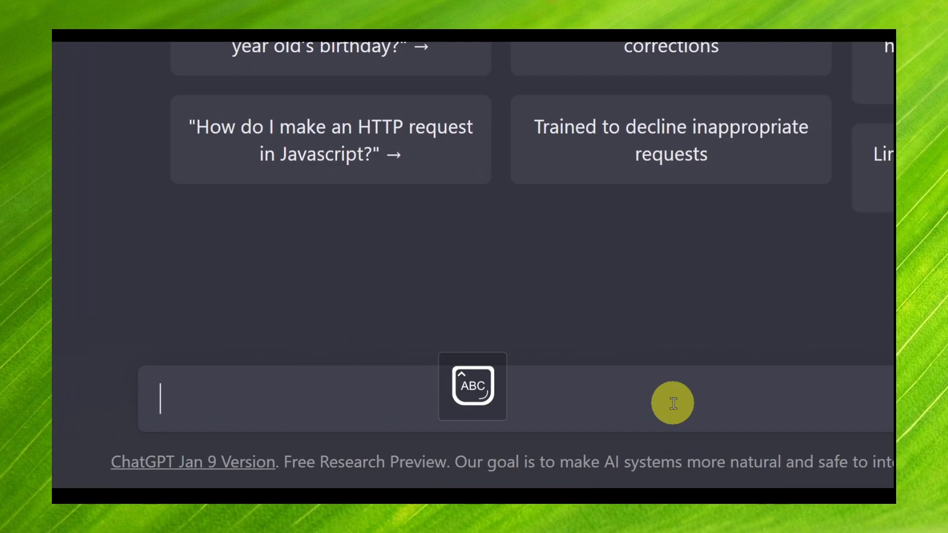
pyautogui.write('I want to')
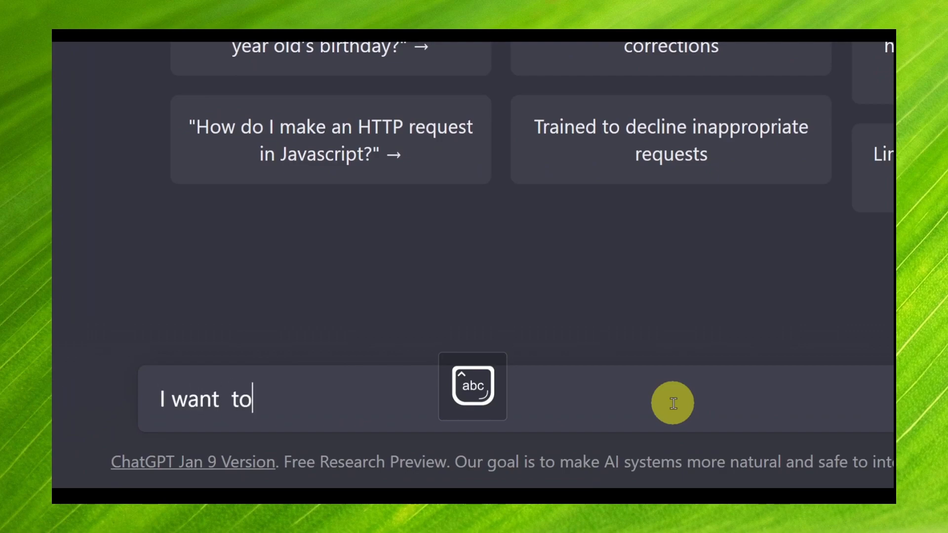
pyautogui.write('create a note taking app us')
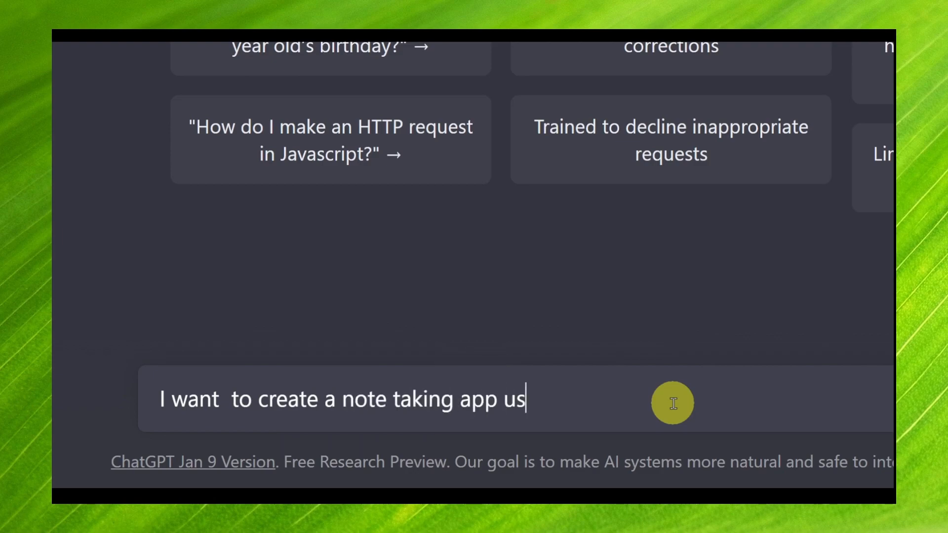
# Finish the request '...note taking app using python please give me the code', fixing typos.
pyautogui.write('ing paythong')
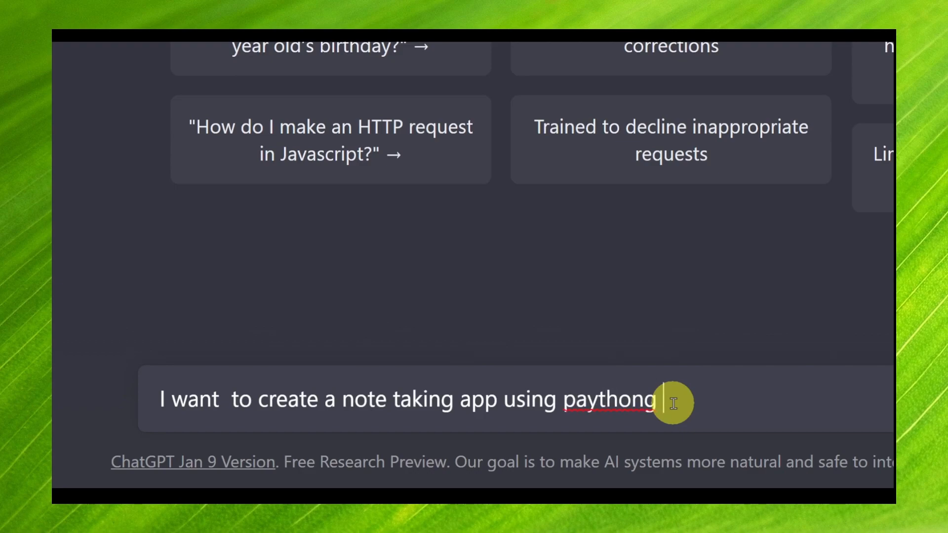
pyautogui.press('Backspace')
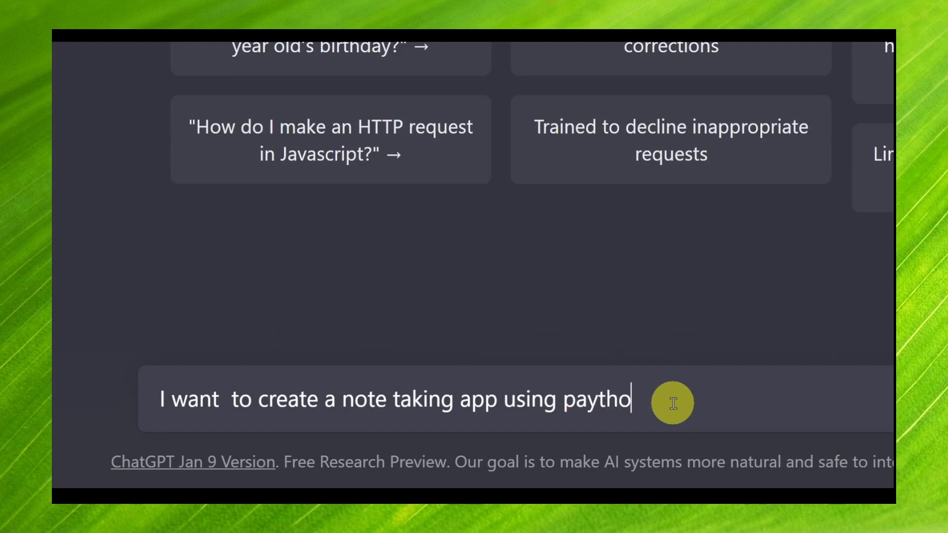
pyautogui.write('n')
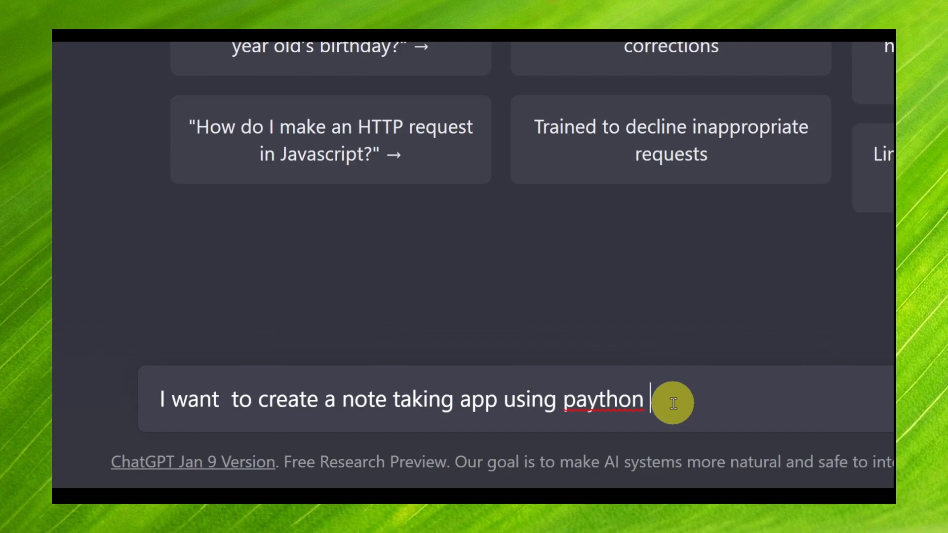
pyautogui.press('BackSpace')
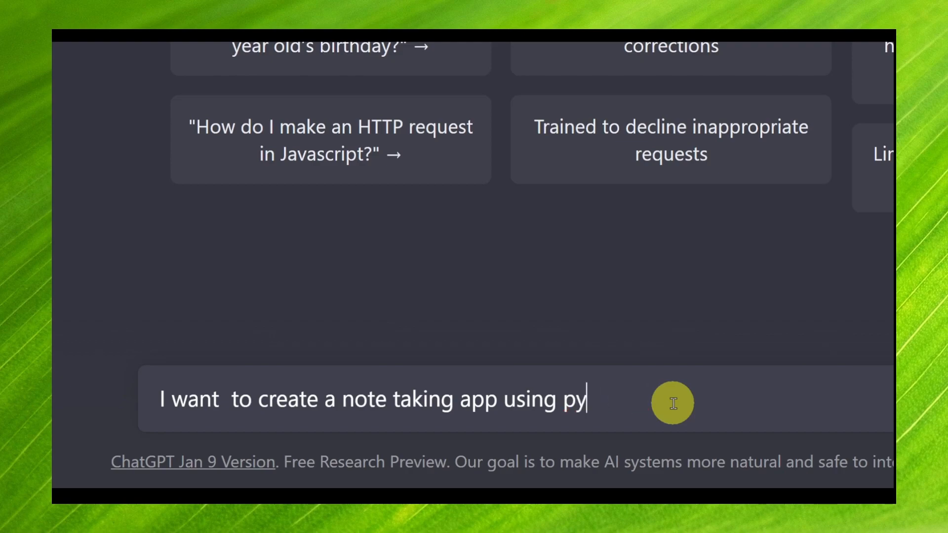
pyautogui.write('thon')
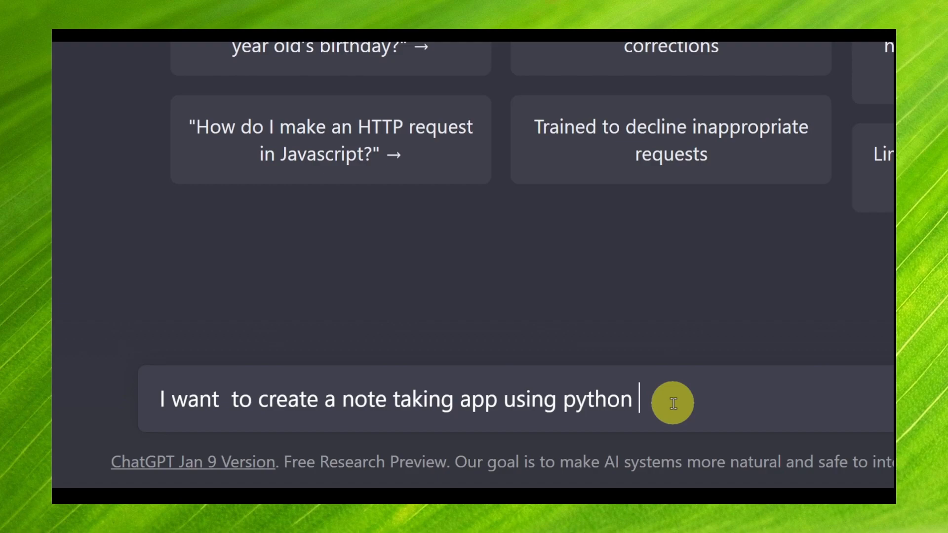
pyautogui.write('please')
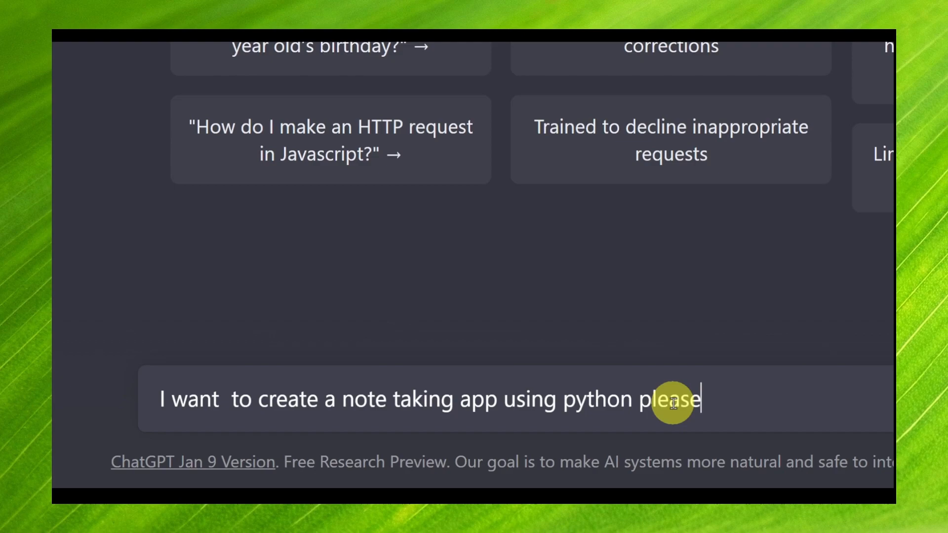
pyautogui.write('give me th')
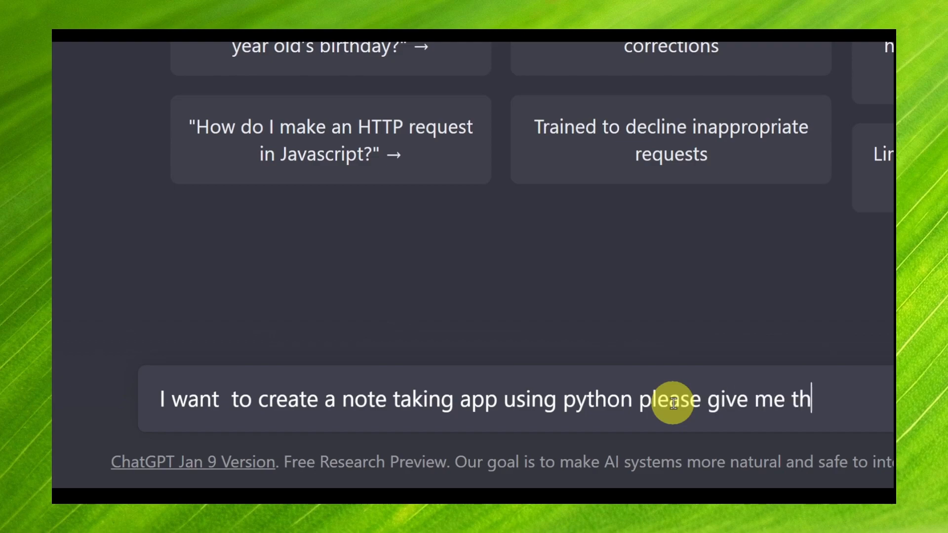
pyautogui.write('e code')
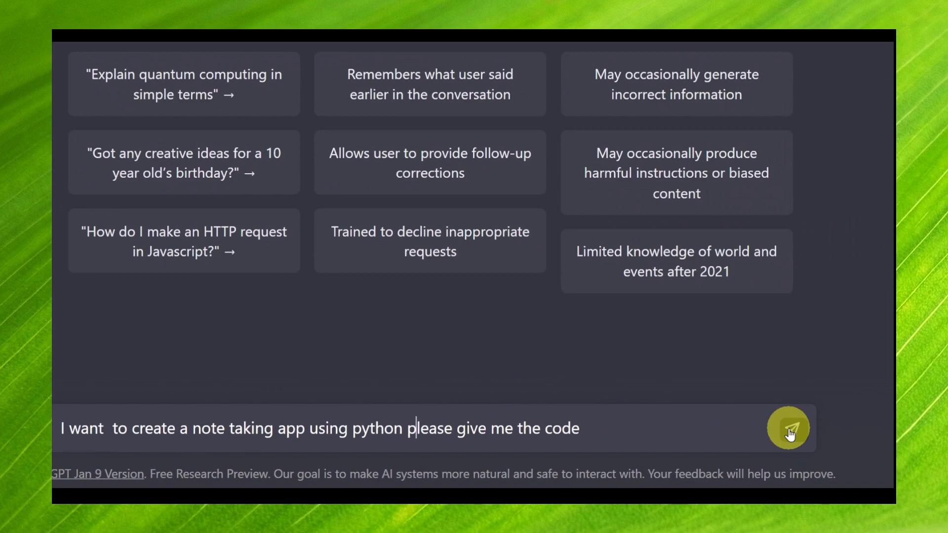
# Send the note-taking app request and scroll through the generated Python code.
pyautogui.click(787, 428)
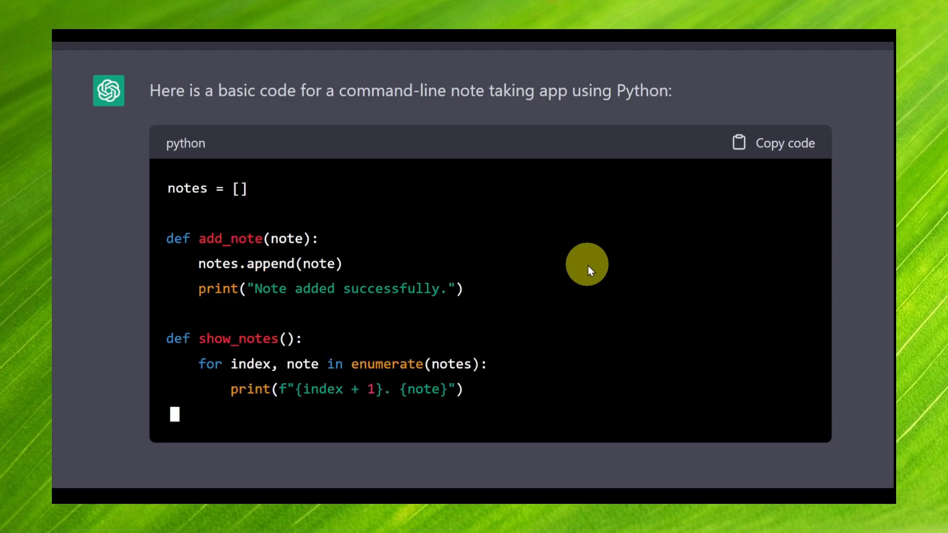
pyautogui.scroll(-3)
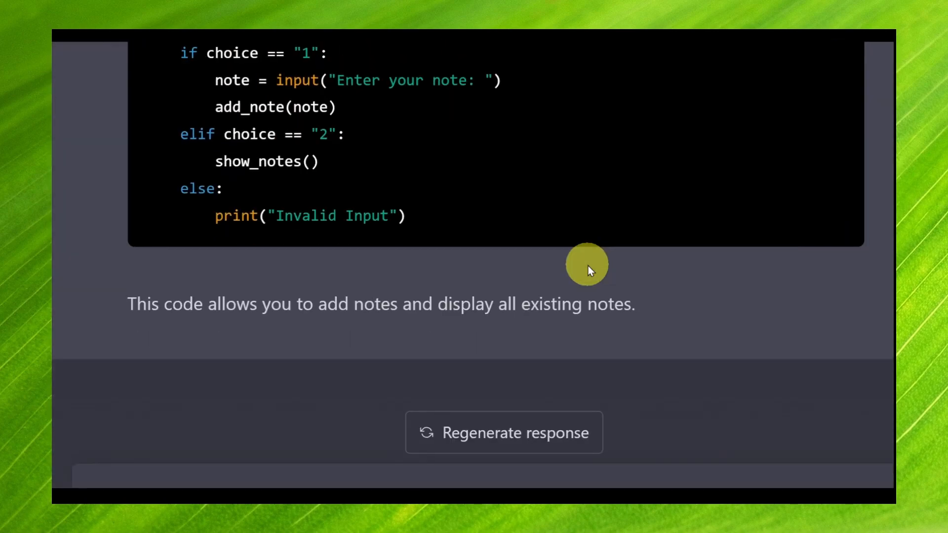
pyautogui.scroll(-3)
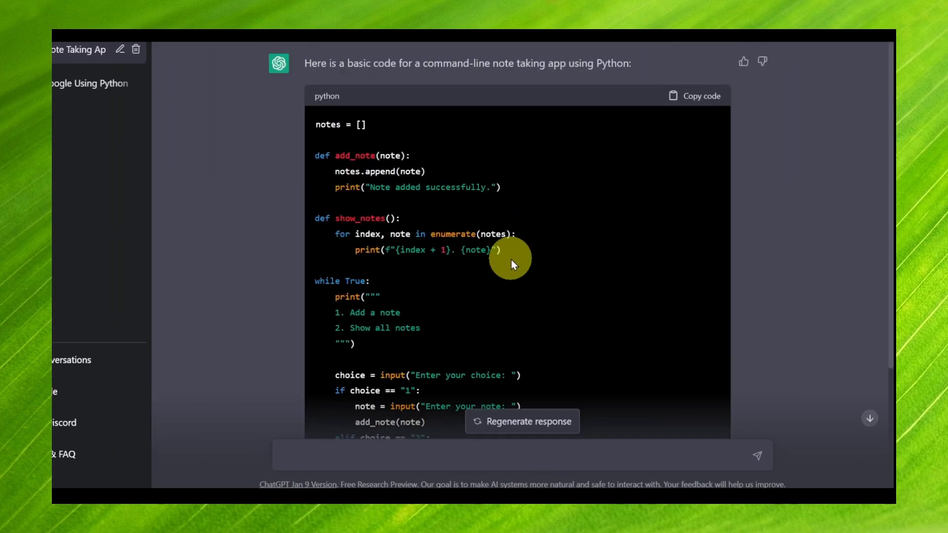
pyautogui.scroll(-3)
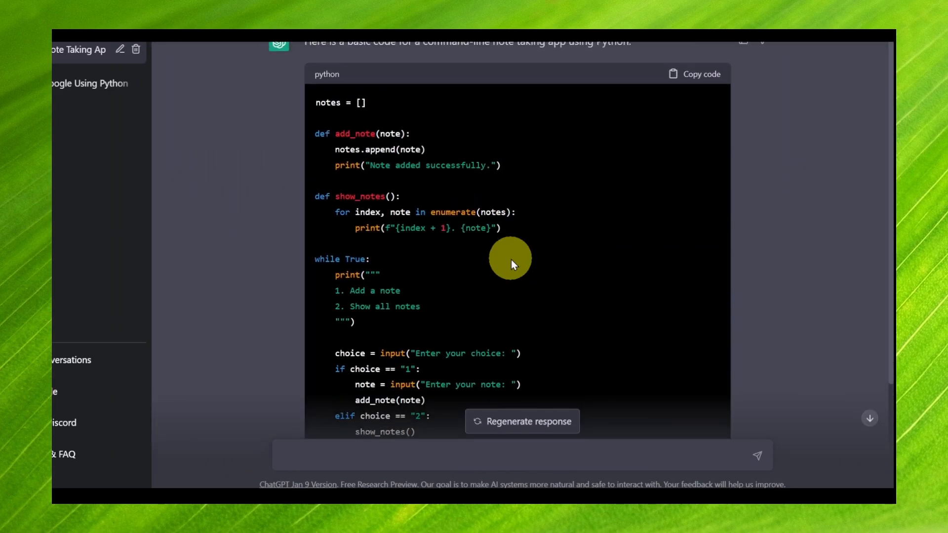
pyautogui.scroll(-3)
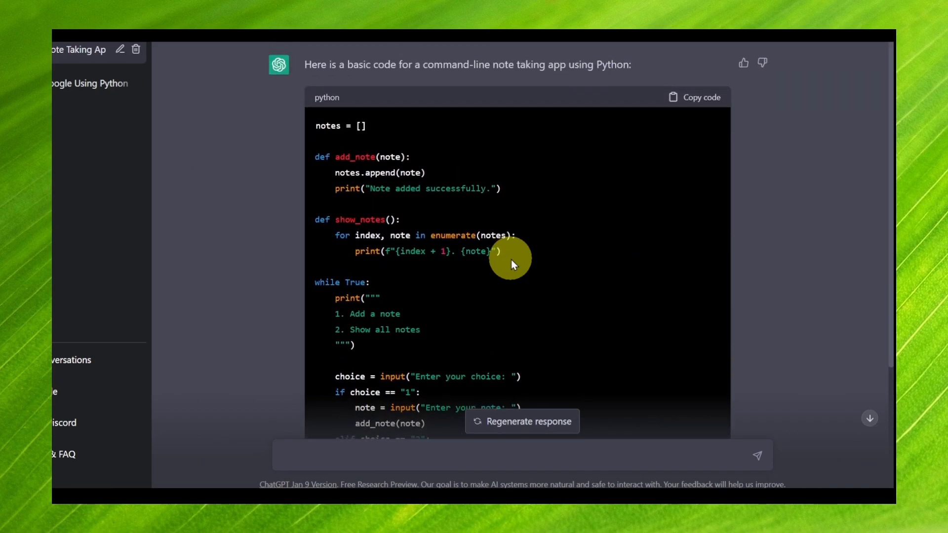
pyautogui.scroll(-3)
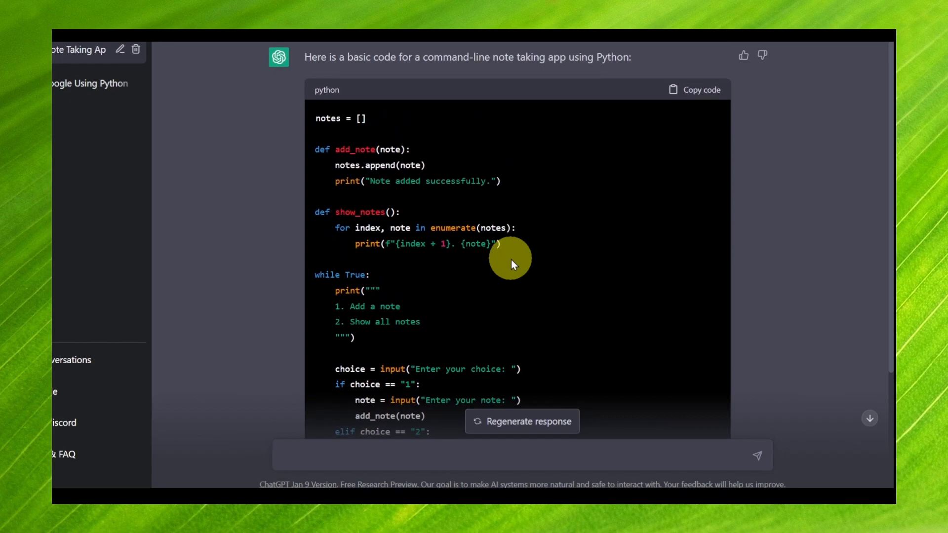